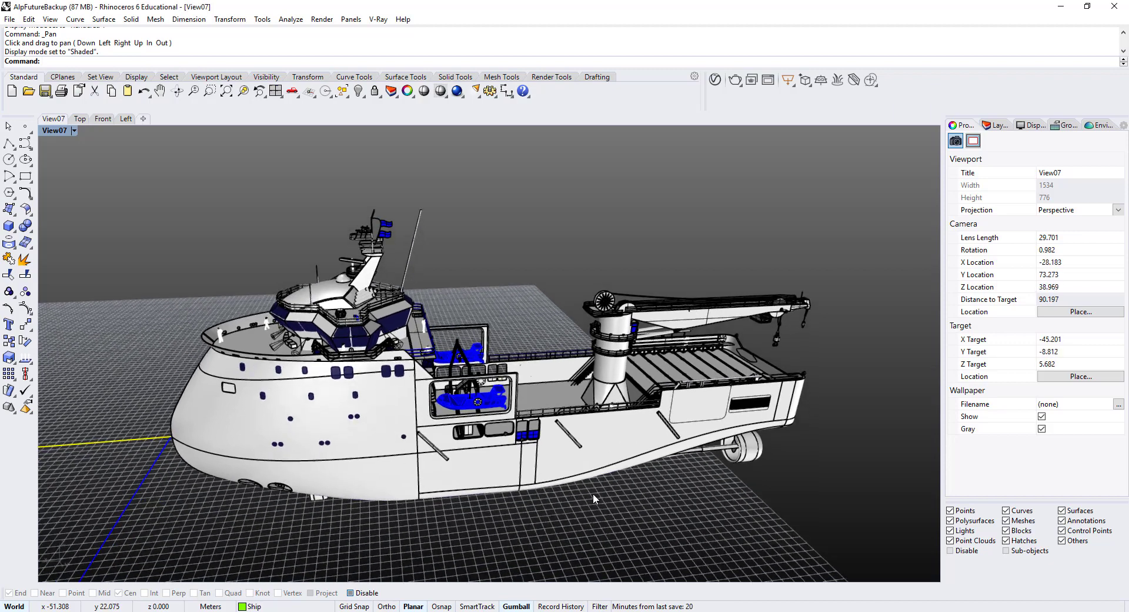
mouse_move(390, 437)
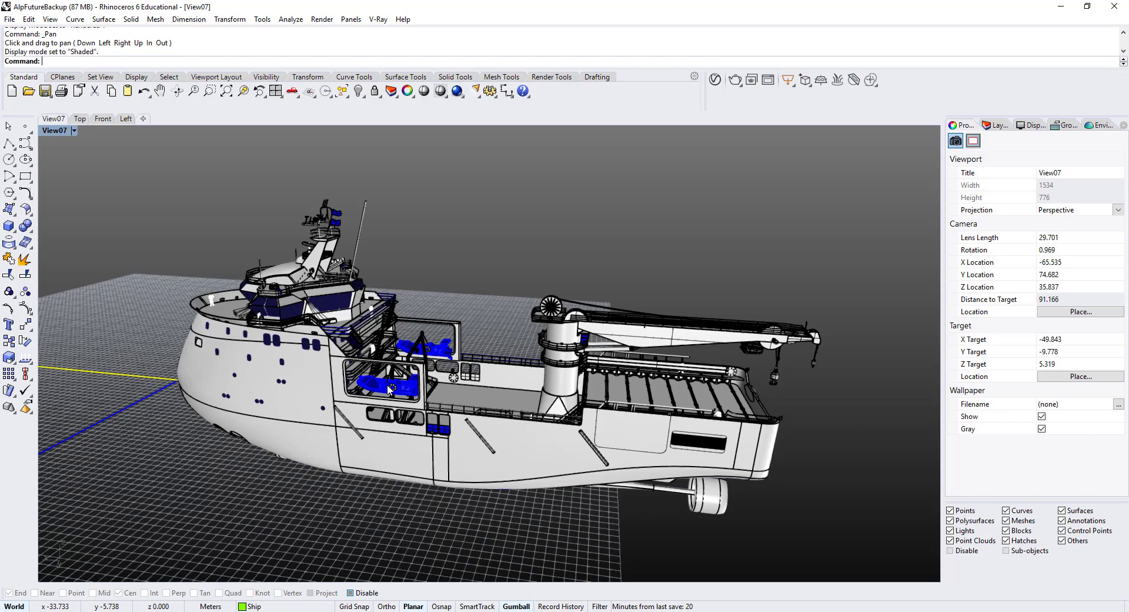
mouse_move(389, 387)
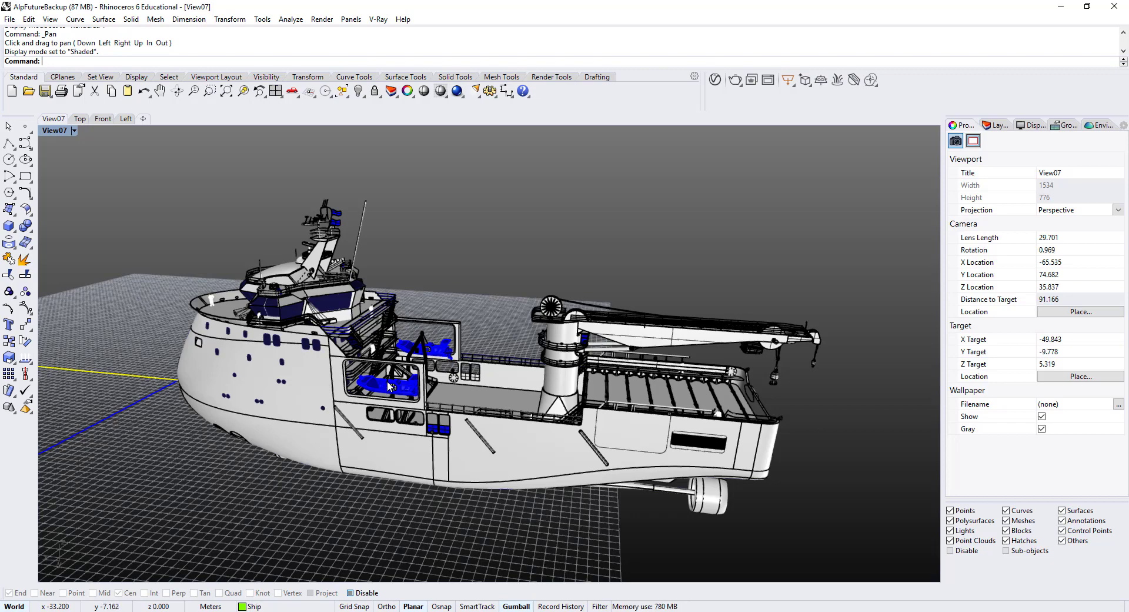
- Orbit the shaded ship to its opposite side with the bow facing right
left_click_drag(390, 386, 475, 396)
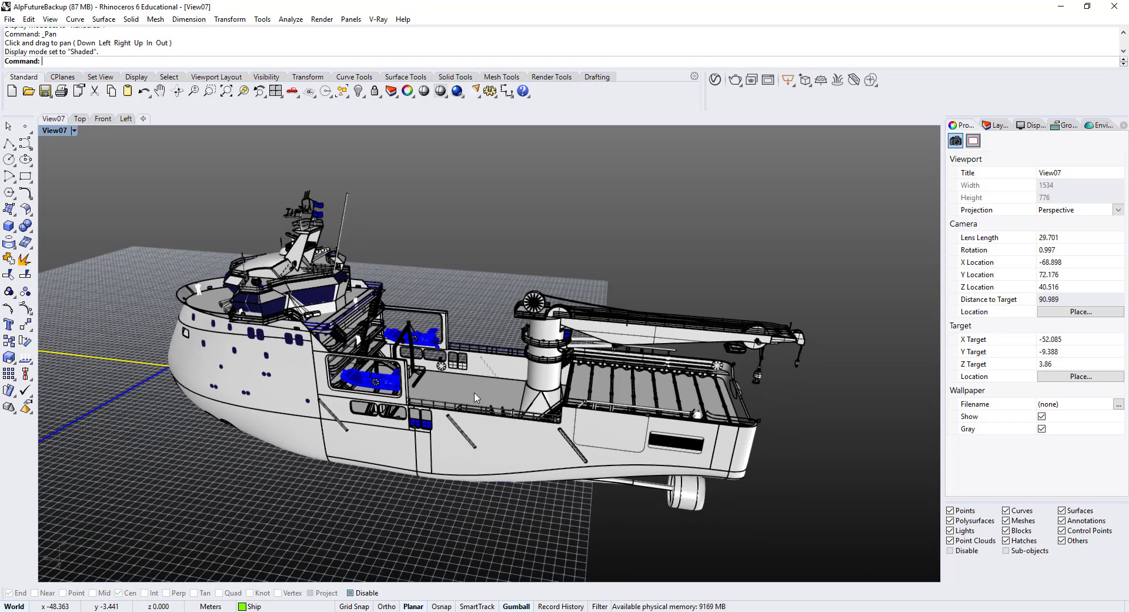
left_click_drag(476, 396, 432, 403)
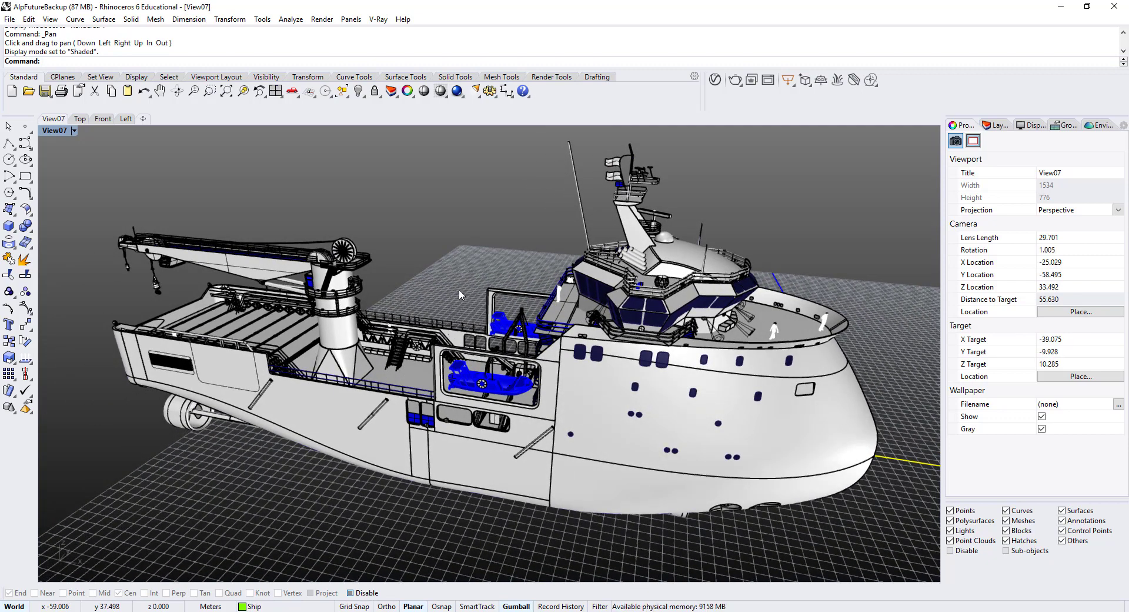
mouse_move(466, 284)
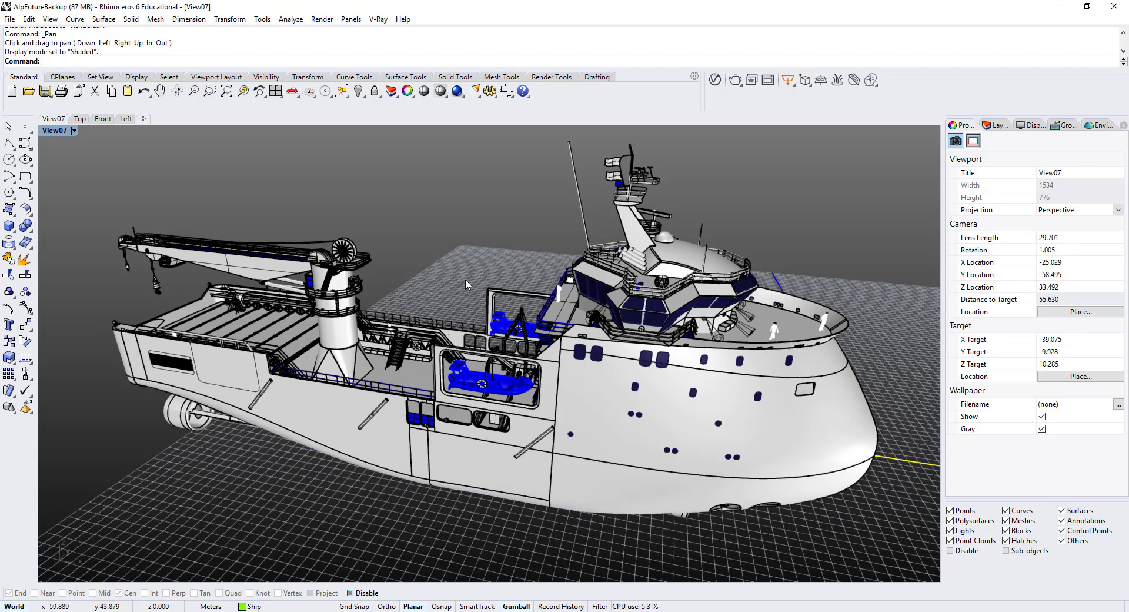
left_click_drag(468, 289, 461, 302)
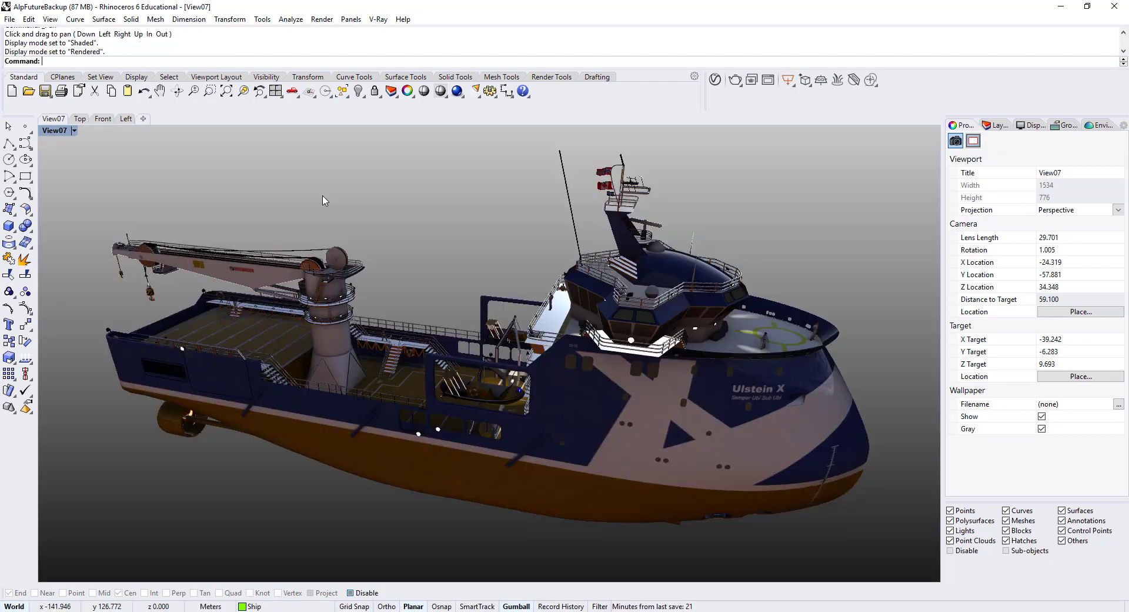
- Orbit the rendered, textured ship to a higher bow-quarter view showing more of the deck
left_click_drag(325, 200, 380, 233)
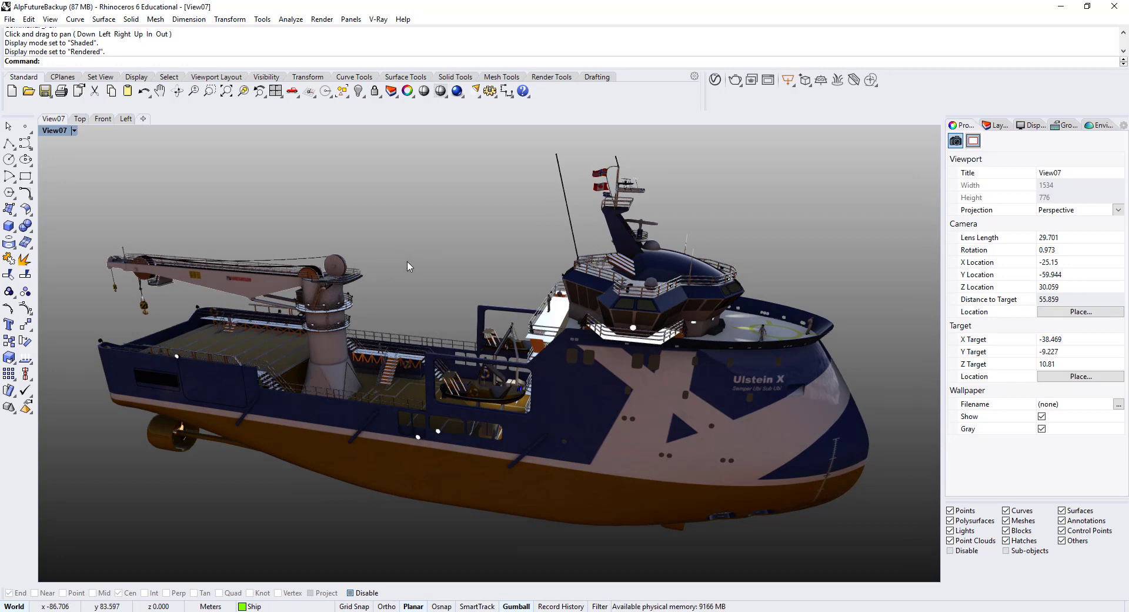
mouse_move(404, 266)
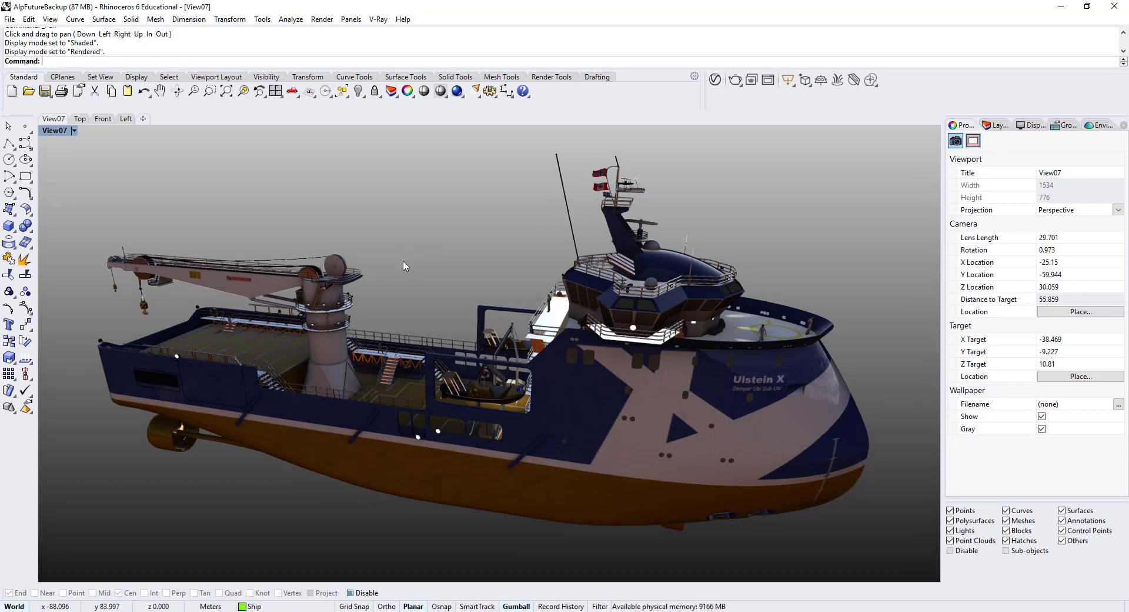
mouse_move(360, 257)
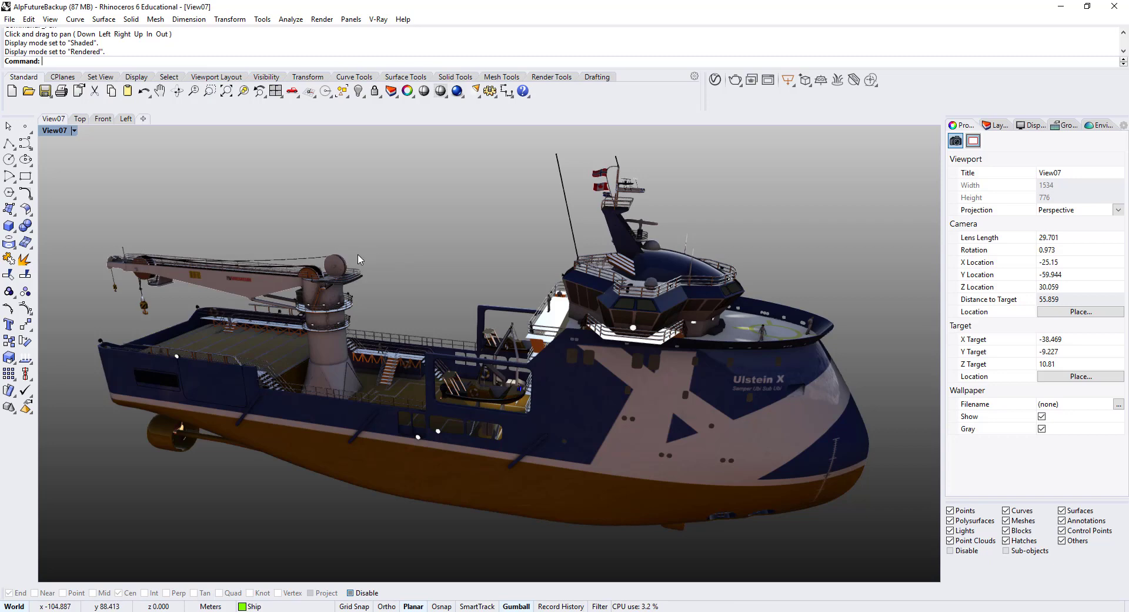
left_click_drag(360, 259, 288, 313)
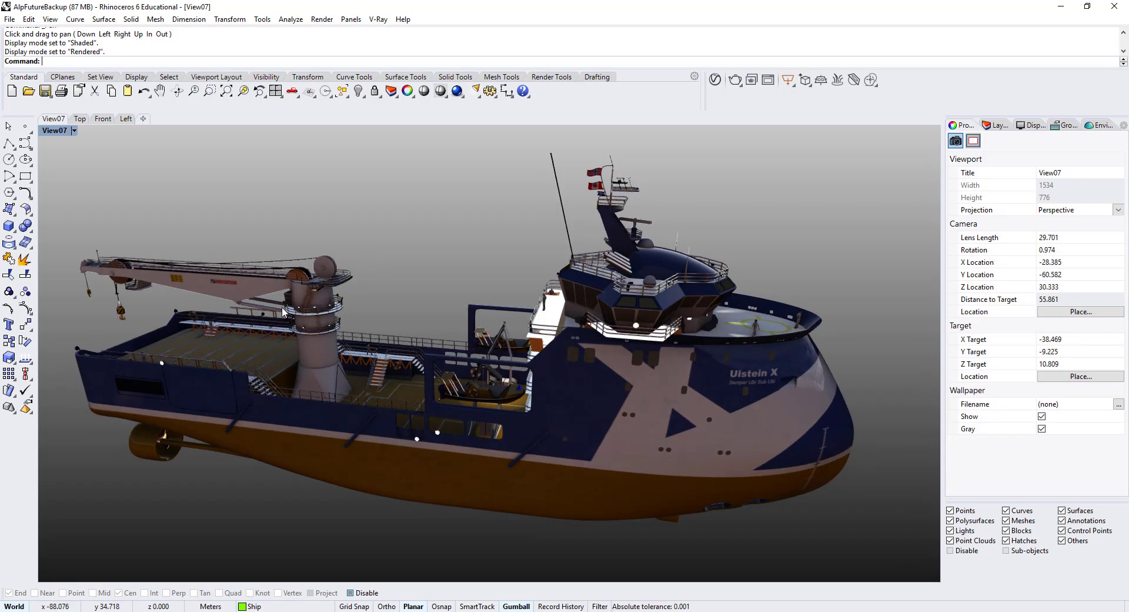
mouse_move(303, 293)
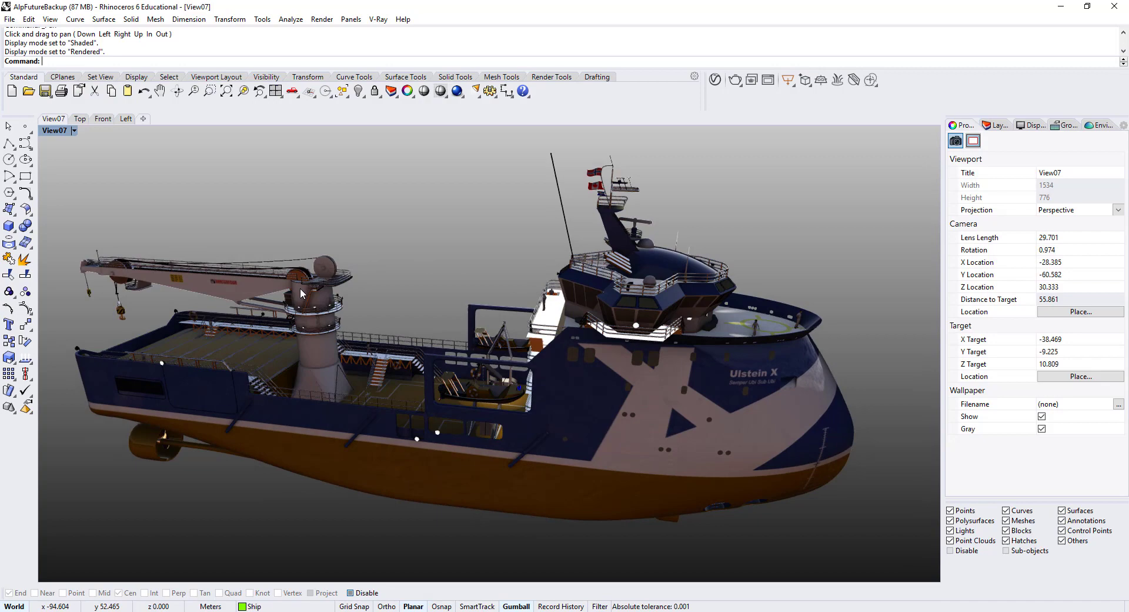
mouse_move(301, 317)
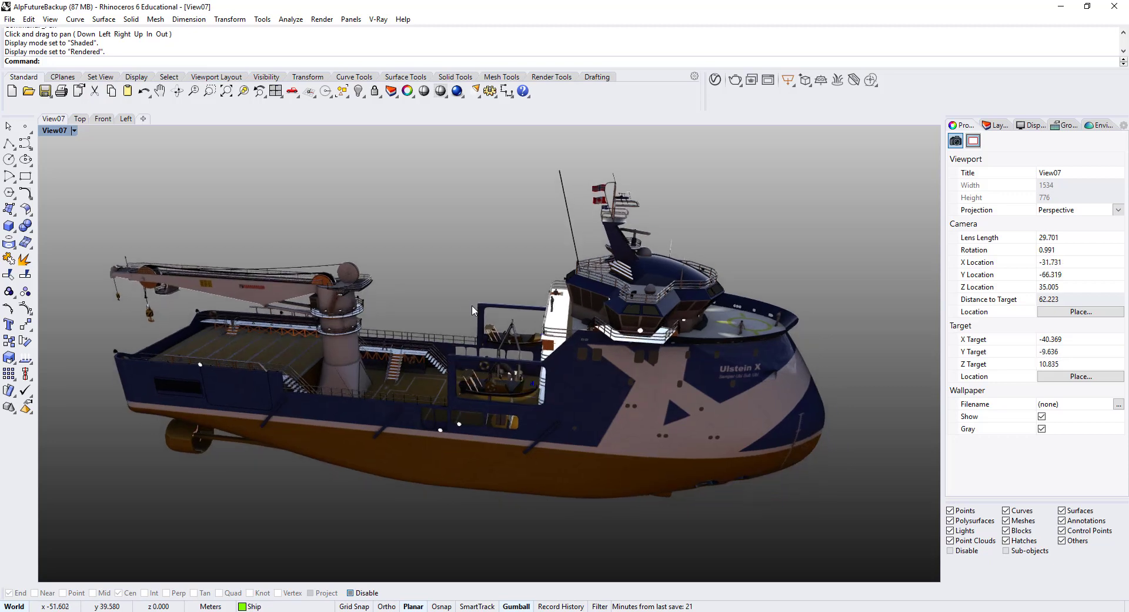
left_click_drag(475, 310, 454, 305)
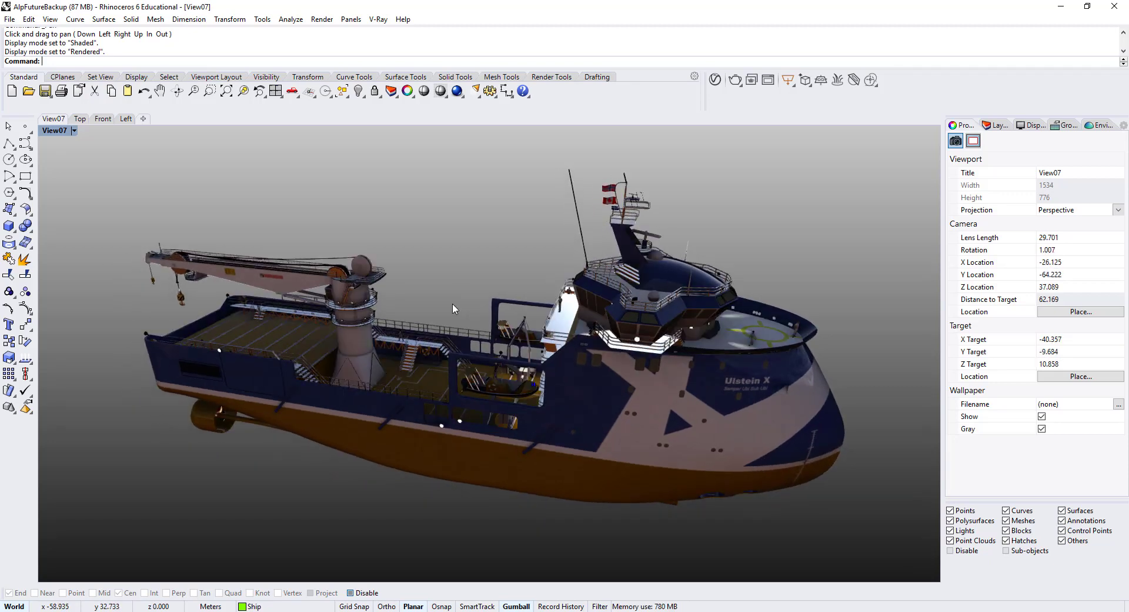
mouse_move(455, 284)
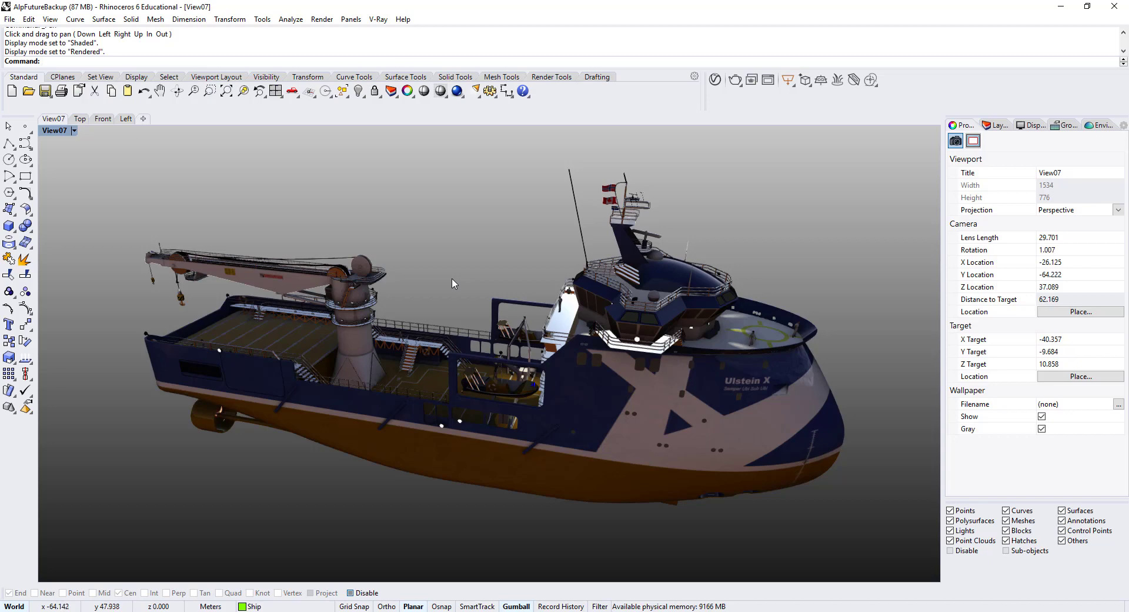
mouse_move(447, 266)
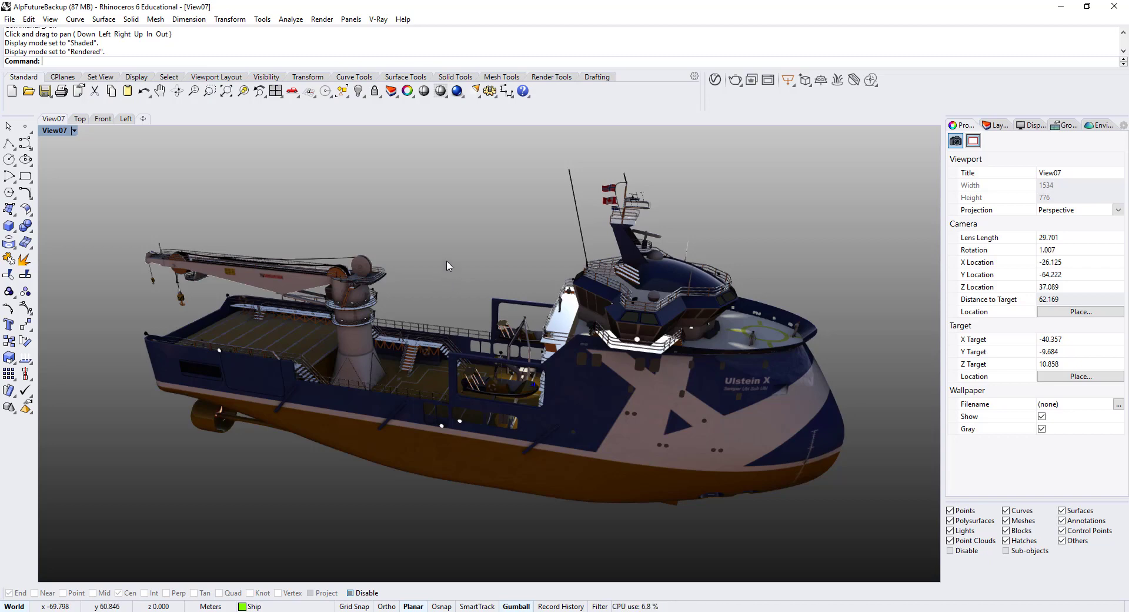